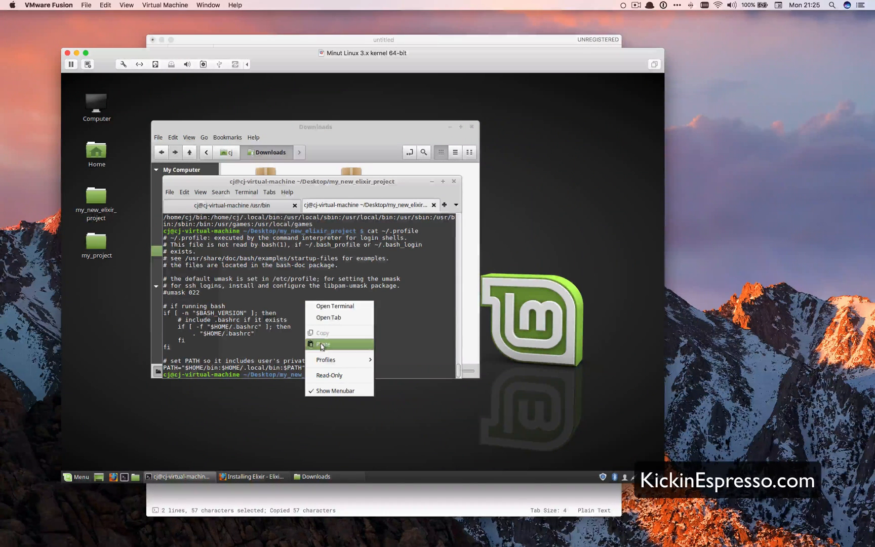
- Add the ppa:ubuntugis/ubuntugis-unstable repository with its key, then refresh package lists with apt-get update
{"action": "left_click", "coordinate": [323, 345]}
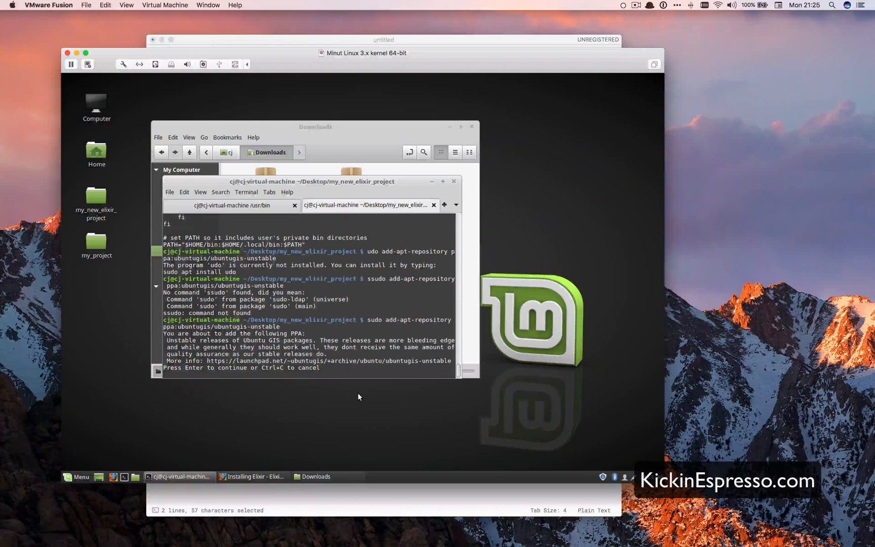
{"action": "key", "text": "Return"}
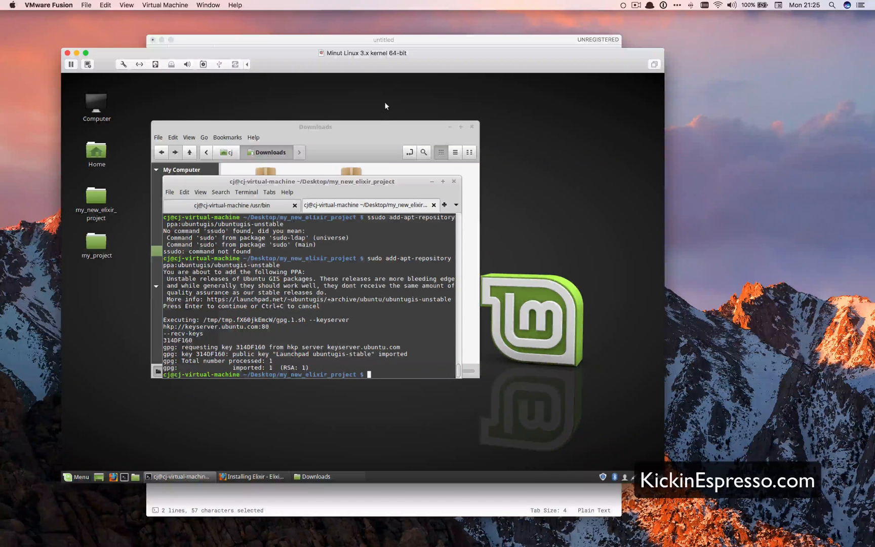
{"action": "type", "text": "apt-get update"}
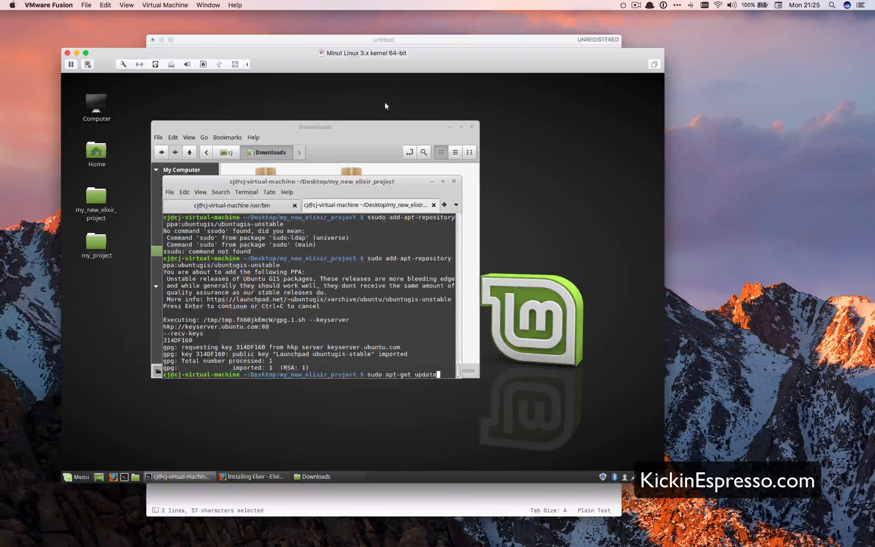
{"action": "key", "text": "Return"}
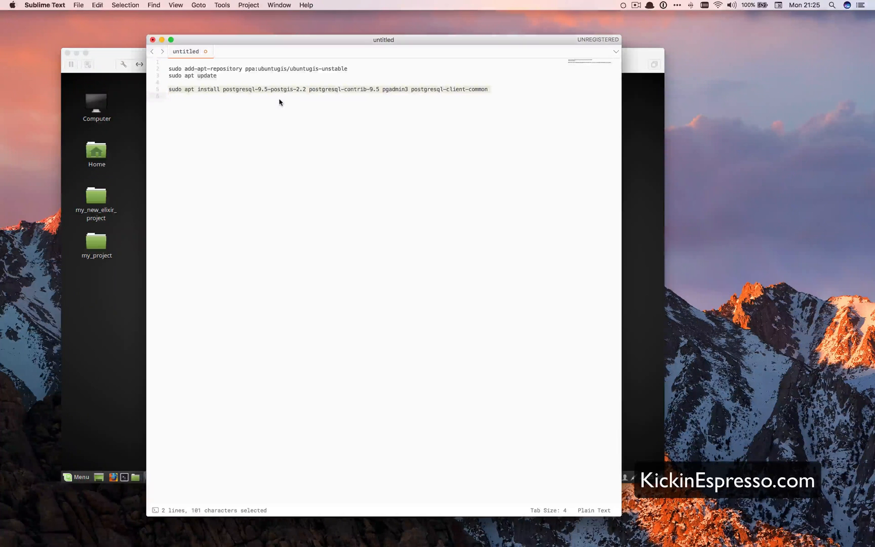
- Copy the 'sudo apt install postgresql-9.5 …' install line from the Sublime Text notes
{"action": "key", "text": "cmd+c"}
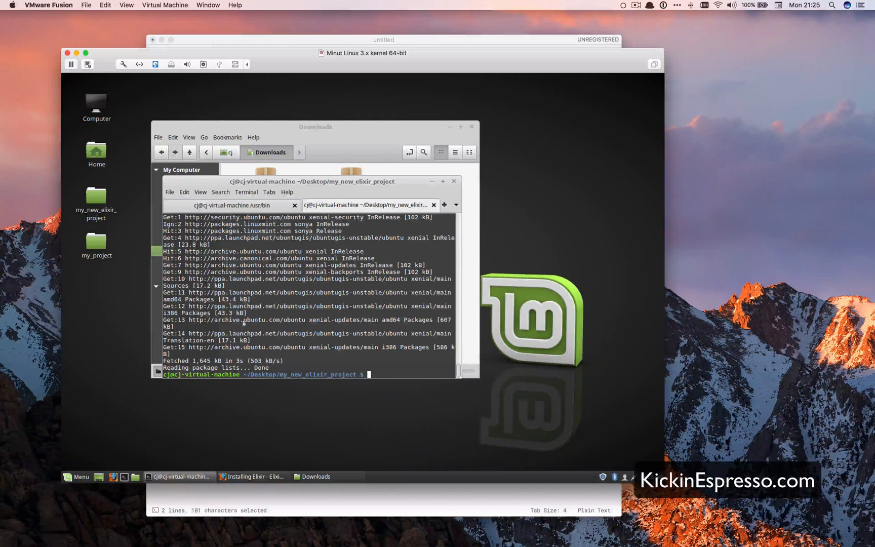
- Install postgresql-9.5, postgis-2.2, postgresql-contrib-9.5, pgadmin3 and postgresql-client-common, confirming with y
{"action": "left_click", "coordinate": [76, 476]}
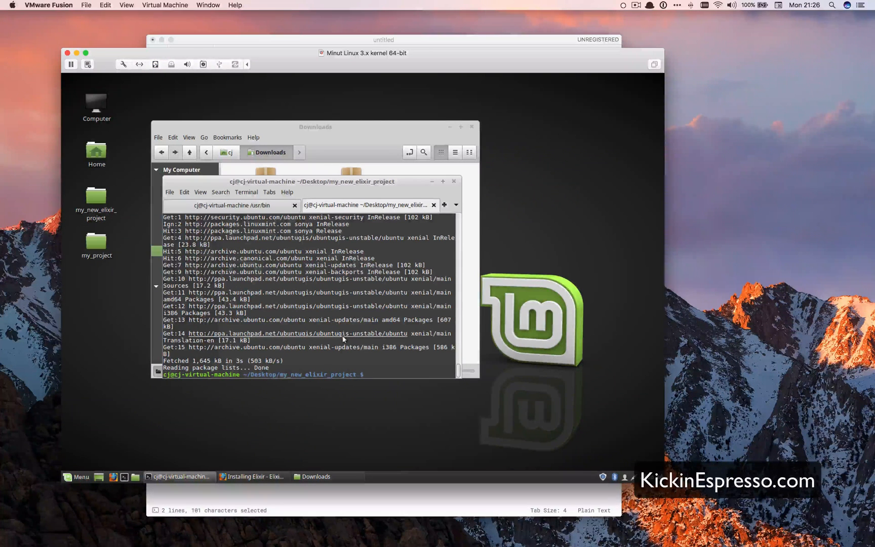
{"action": "type", "text": "sudo apt install postgresql-9.5 postgis-2.2 postgresql-contrib-9.5 pgadmin3 postgresql-client-common"}
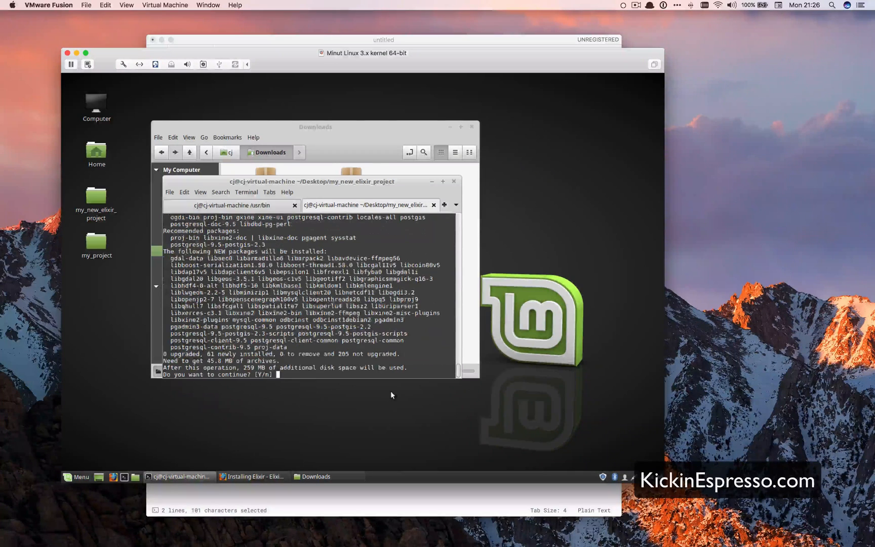
{"action": "type", "text": "y"}
{"action": "type", "text": "psql"}
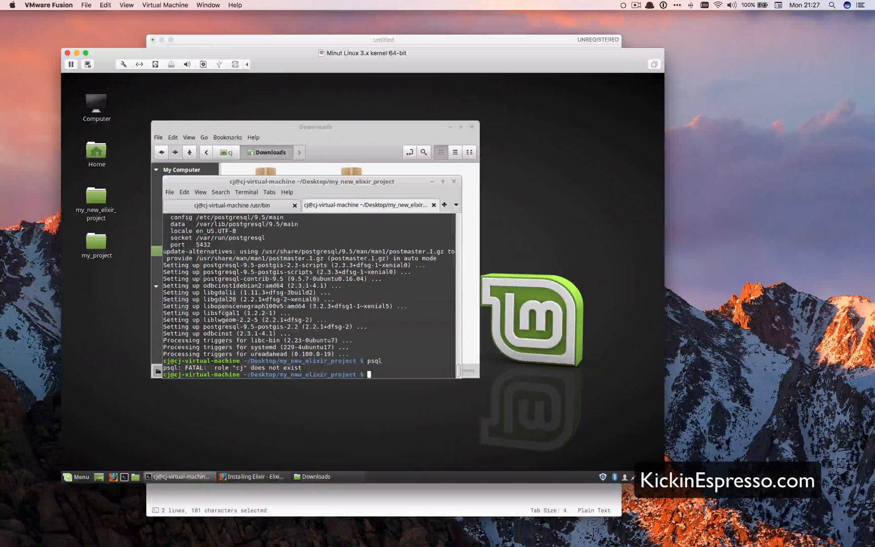
- Switch to the postgres user, start psql 9.5, then quit it with \q
{"action": "type", "text": "sudo su - postgres"}
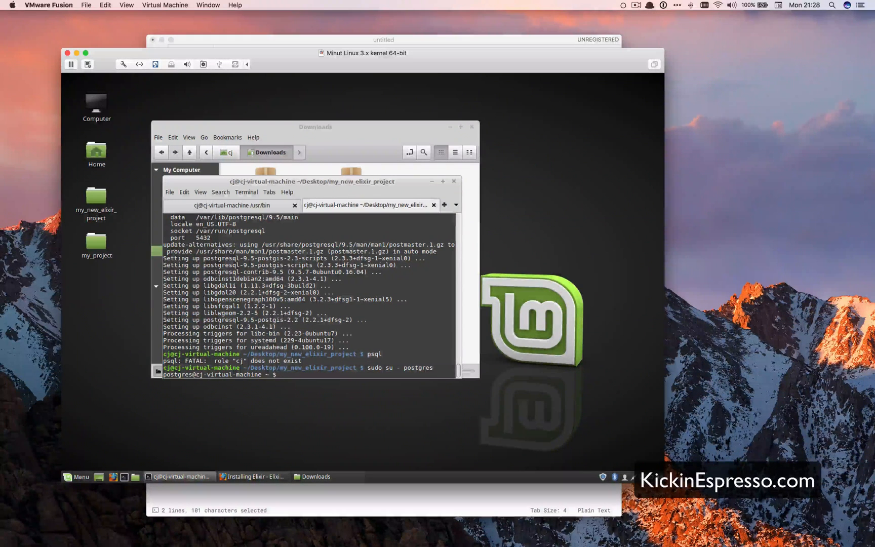
{"action": "type", "text": "psql"}
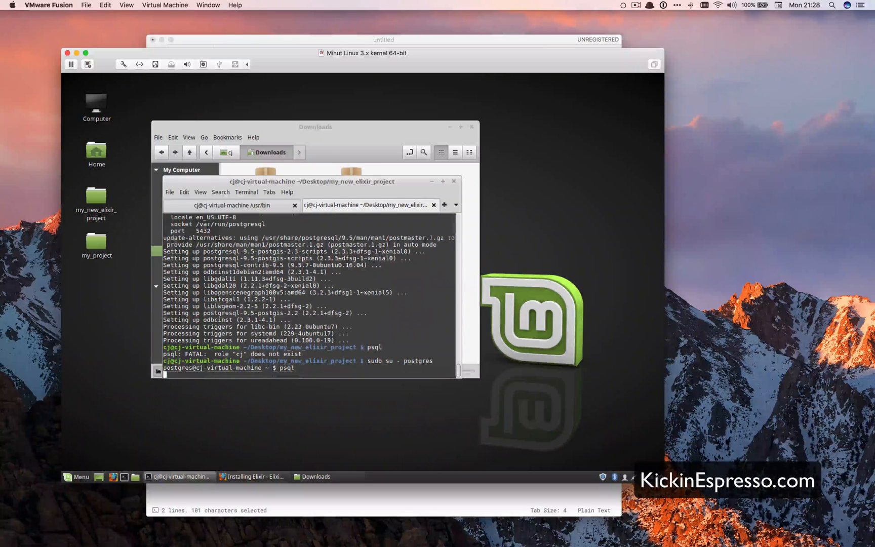
{"action": "key", "text": "Return"}
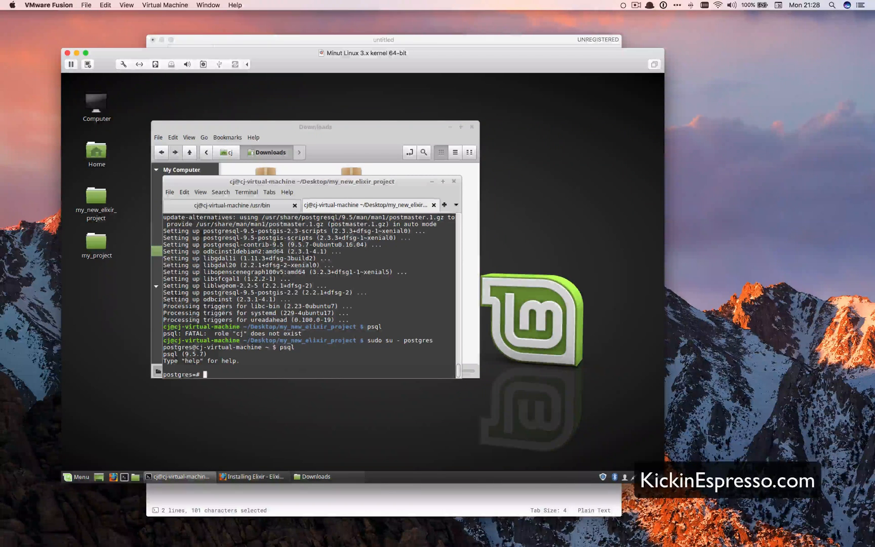
{"action": "type", "text": "\\q"}
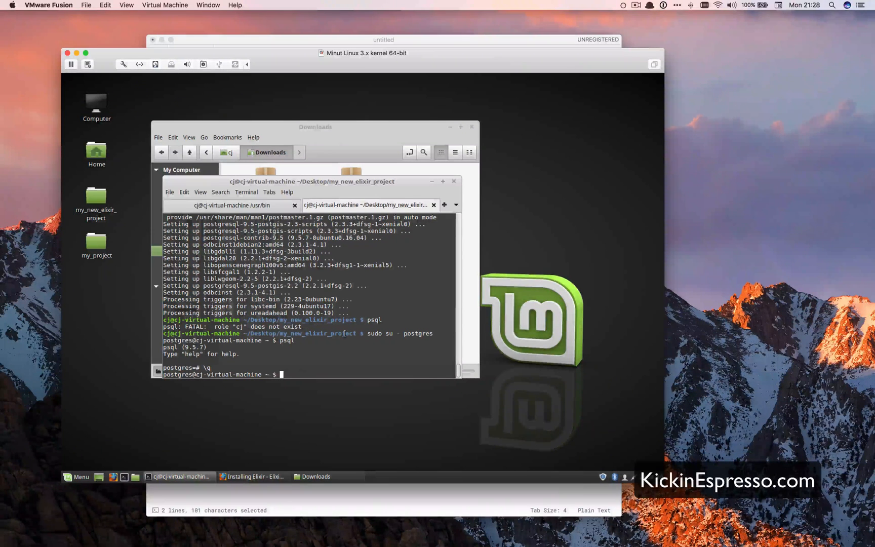
{"action": "mouse_move", "coordinate": [344, 335]}
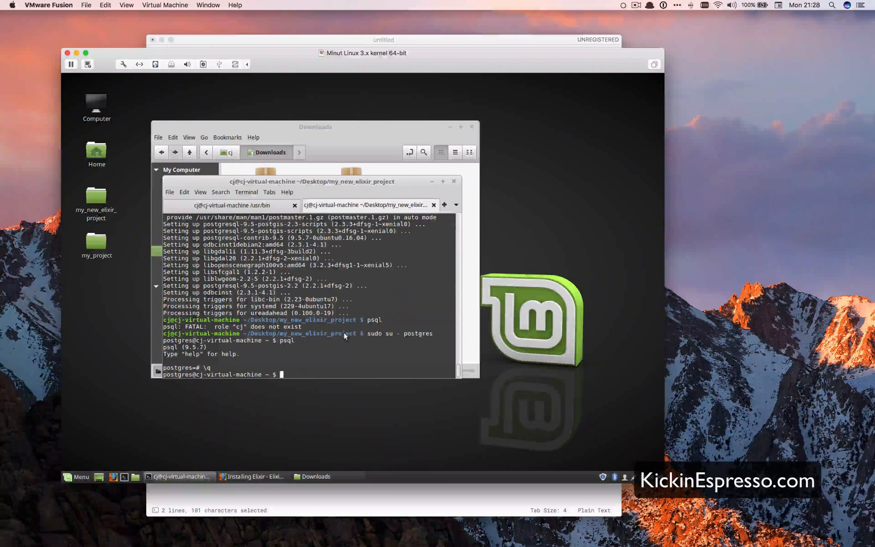
- Try the misspelled 'creatuser -U postgres -P -s cj', exit to cj, and retype it
{"action": "type", "text": "creatuser -U postgres -P -s cj"}
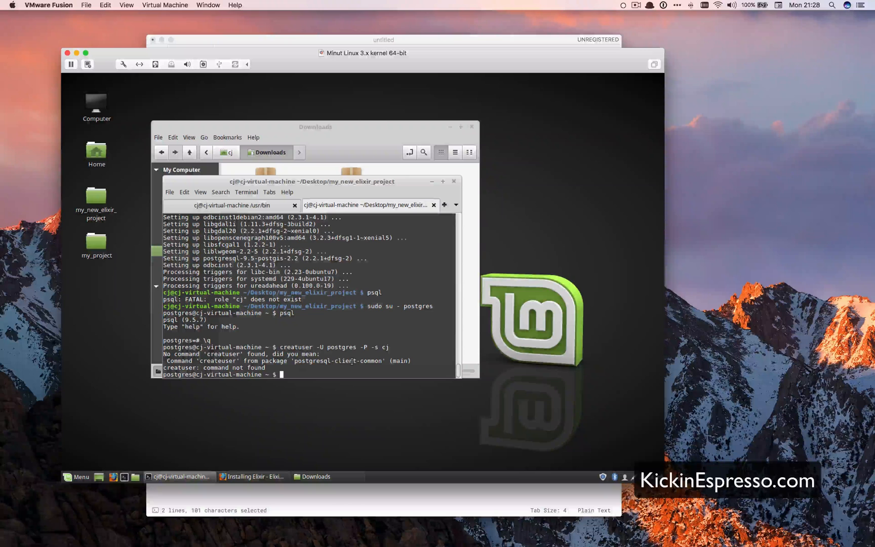
{"action": "type", "text": "exit"}
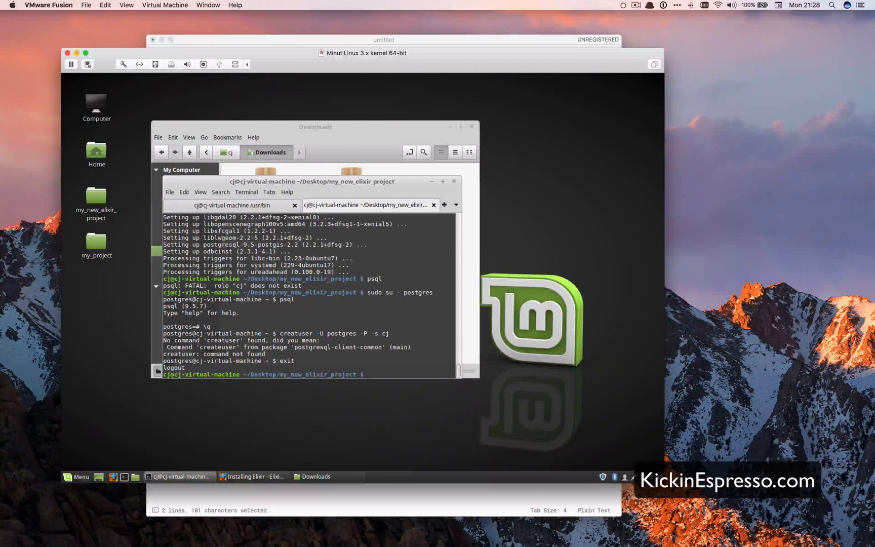
{"action": "type", "text": "creatuser -U postgres -P -s cj"}
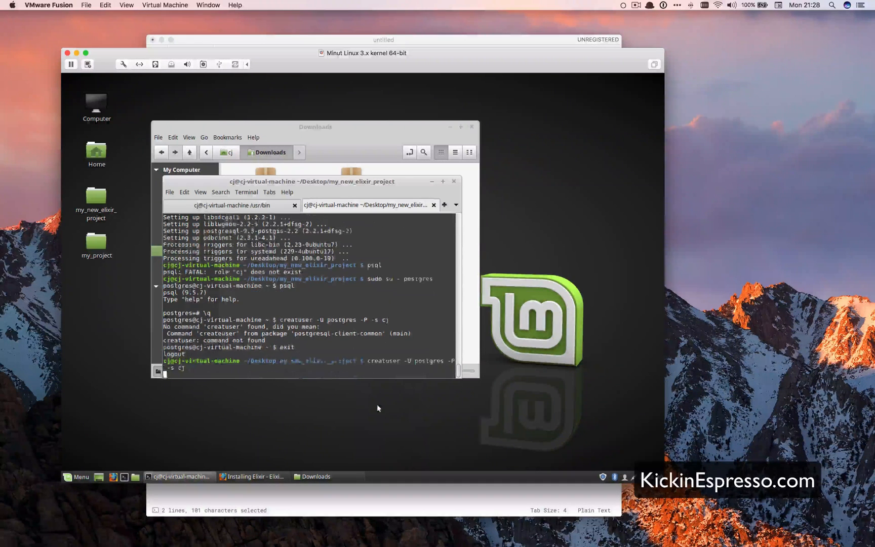
- Run createuser -U postgres -P -s cj as cj, then rerun it as postgres after peer authentication fails
{"action": "key", "text": "Return"}
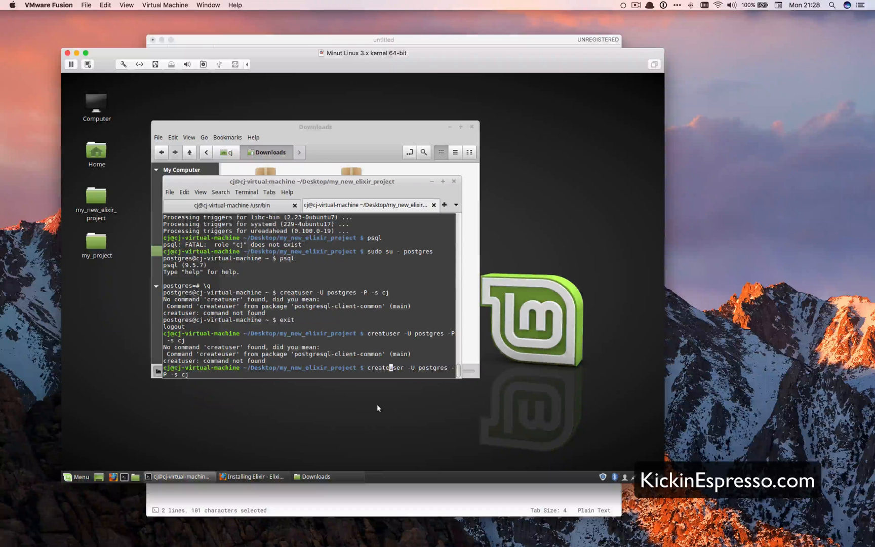
{"action": "key", "text": "Return"}
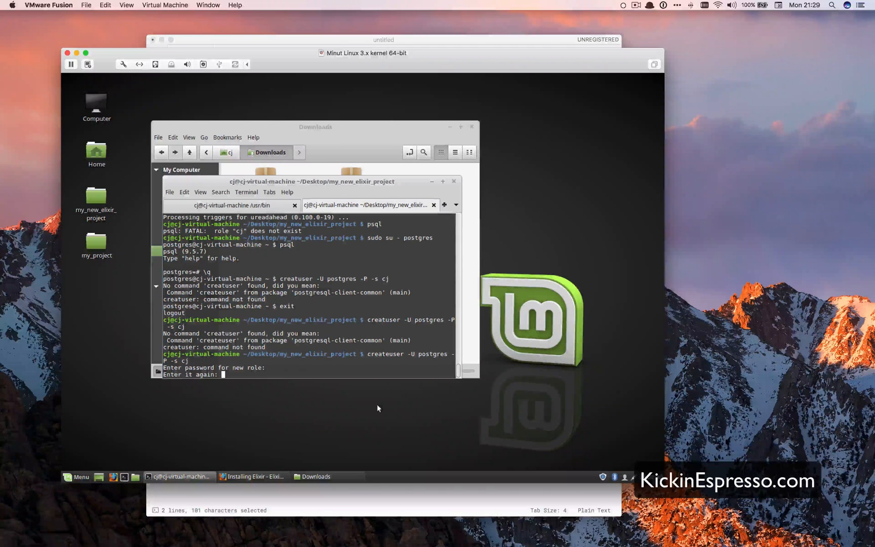
{"action": "key", "text": "Return"}
{"action": "type", "text": "sudo su - postgres"}
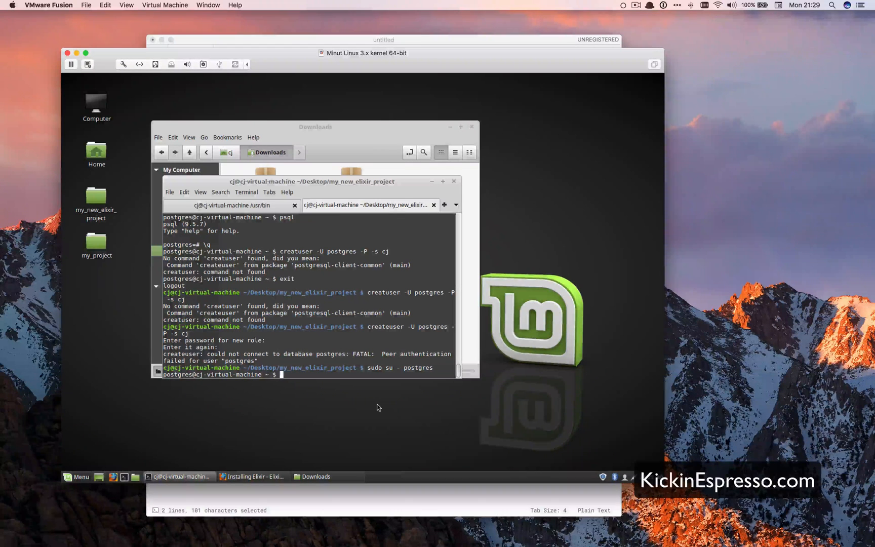
{"action": "type", "text": "creatuser -U postgres -P -s cj"}
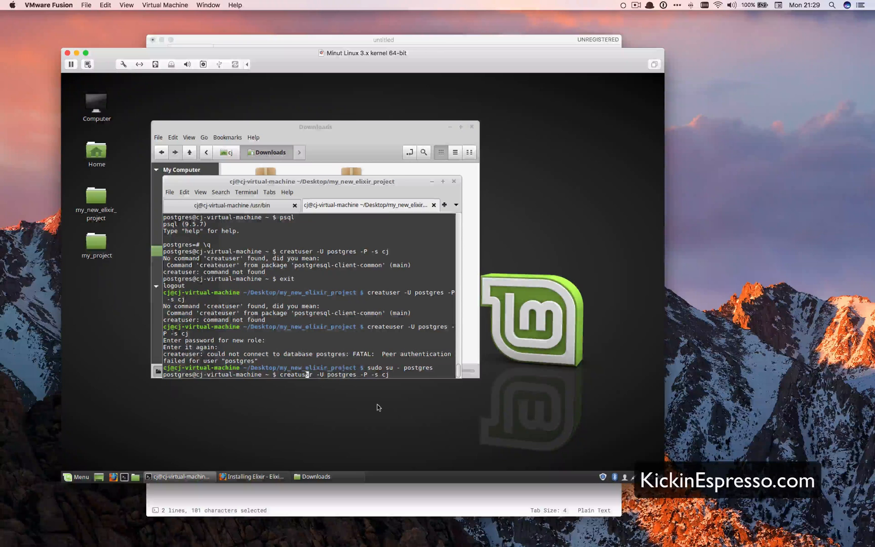
{"action": "key", "text": "Return"}
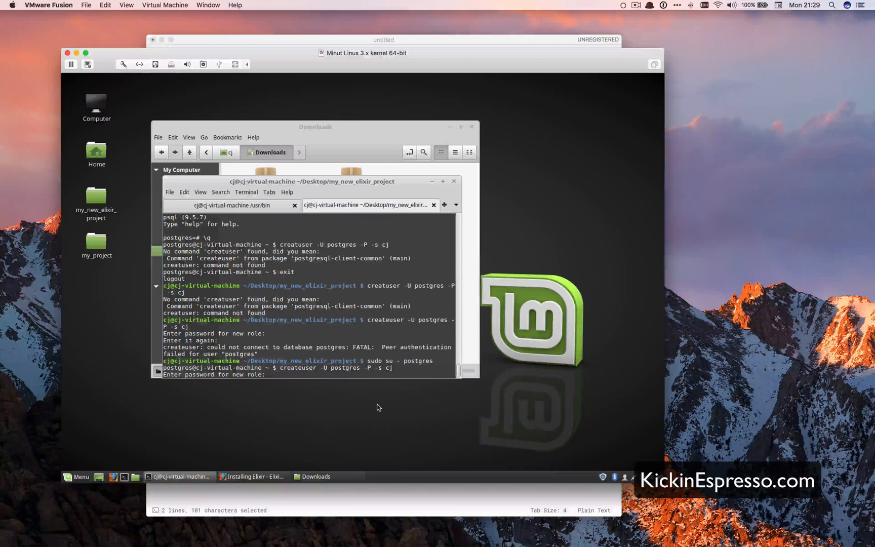